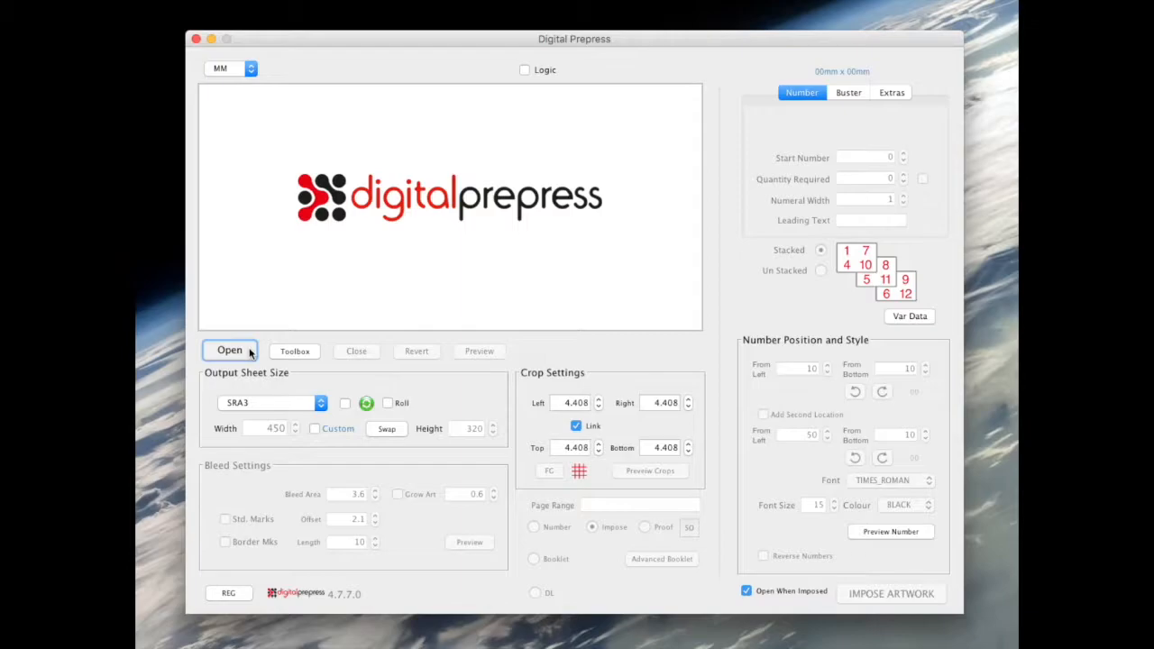
# Step: Load Support Card.pdf into Digital Prepress, keeping the SRA3 output sheet
pyautogui.click(229, 350)
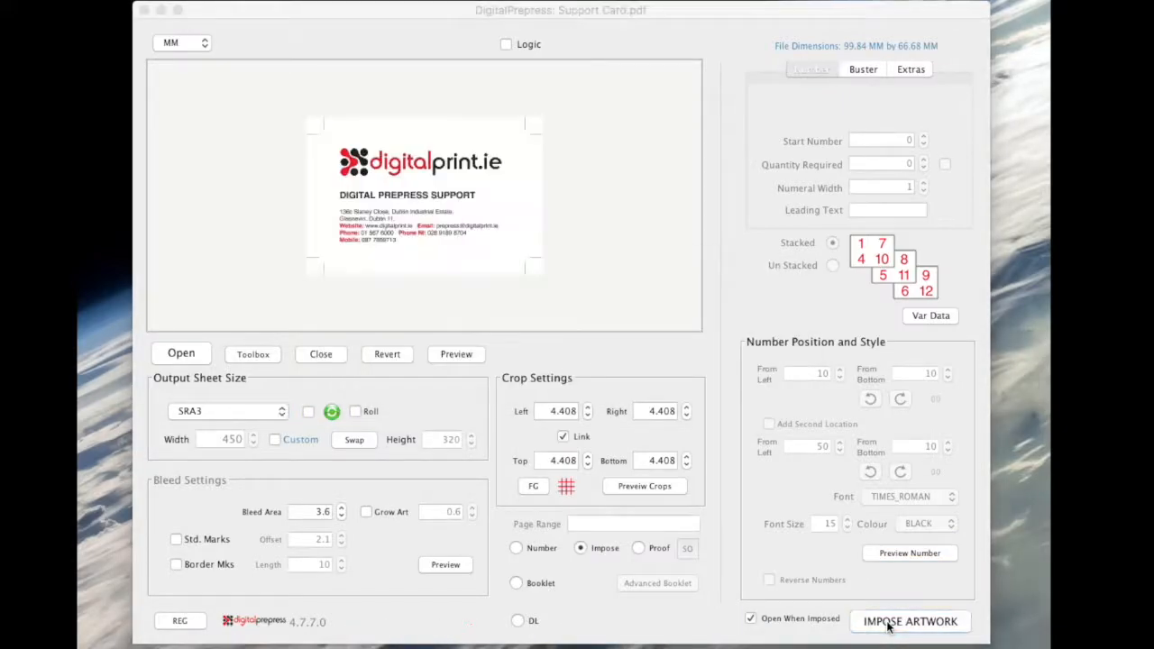
# Step: Impose the card as 21-up 'Support Card-Imposed.pdf' and zoom in to check trim marks
pyautogui.click(910, 622)
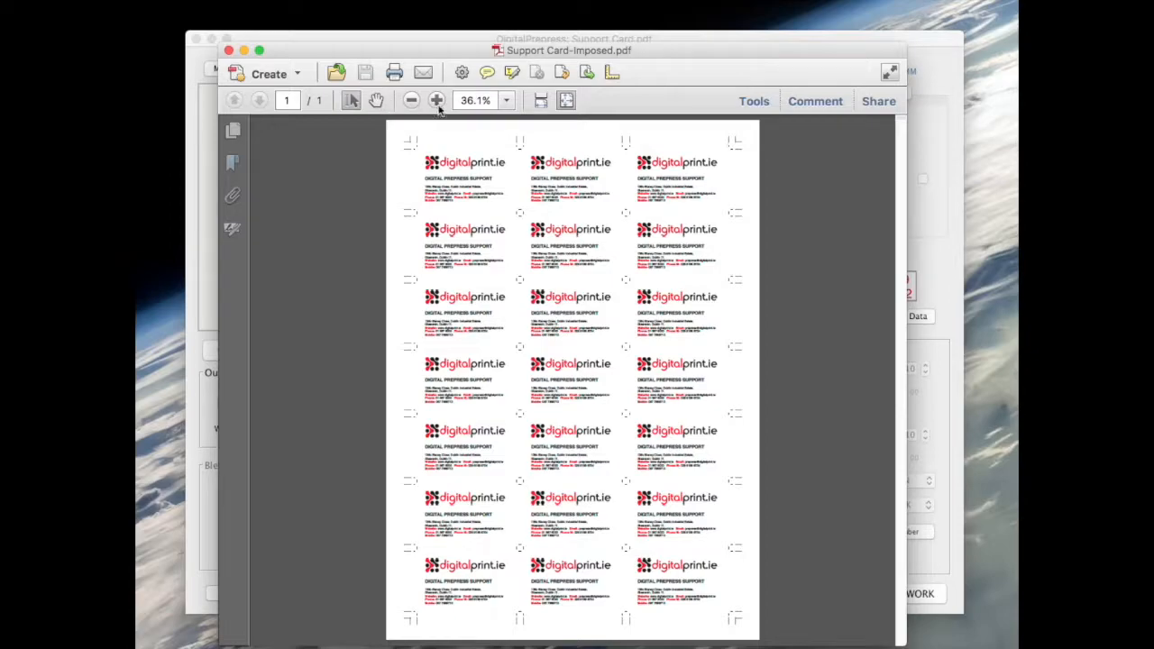
pyautogui.click(437, 100)
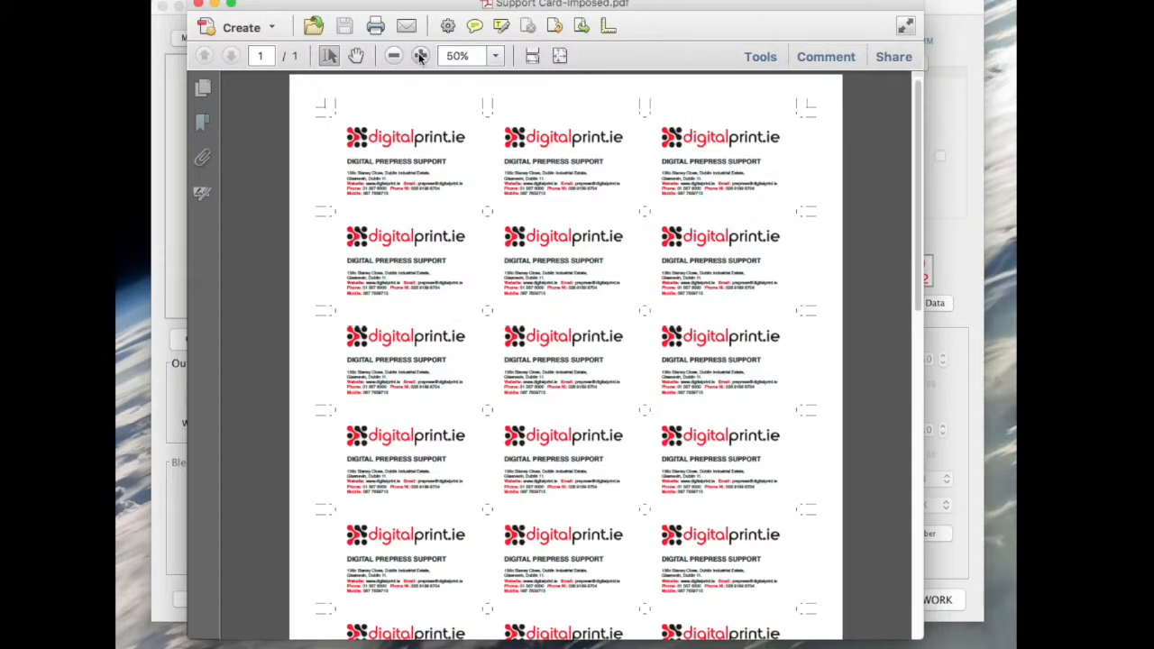
pyautogui.click(421, 56)
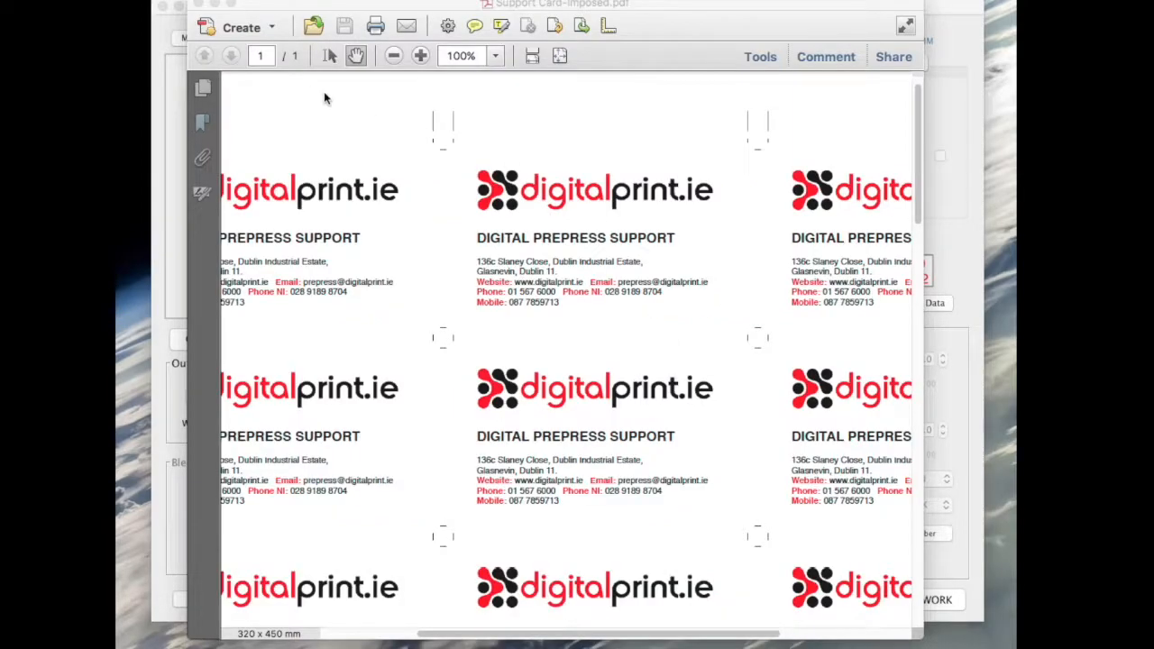
pyautogui.click(420, 56)
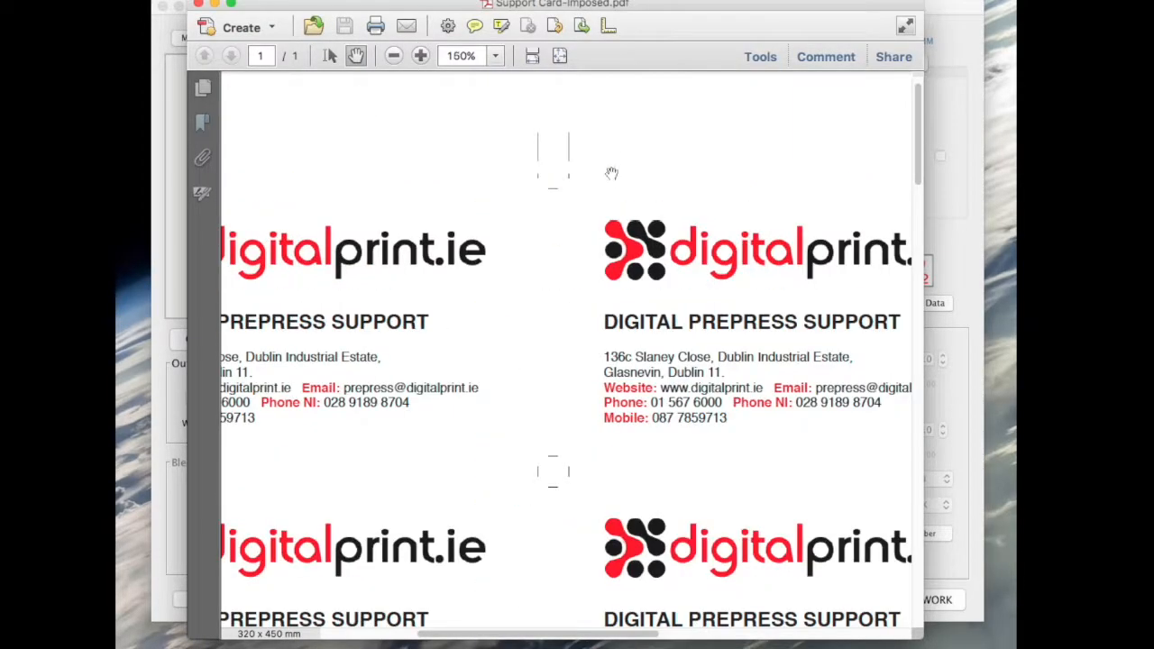